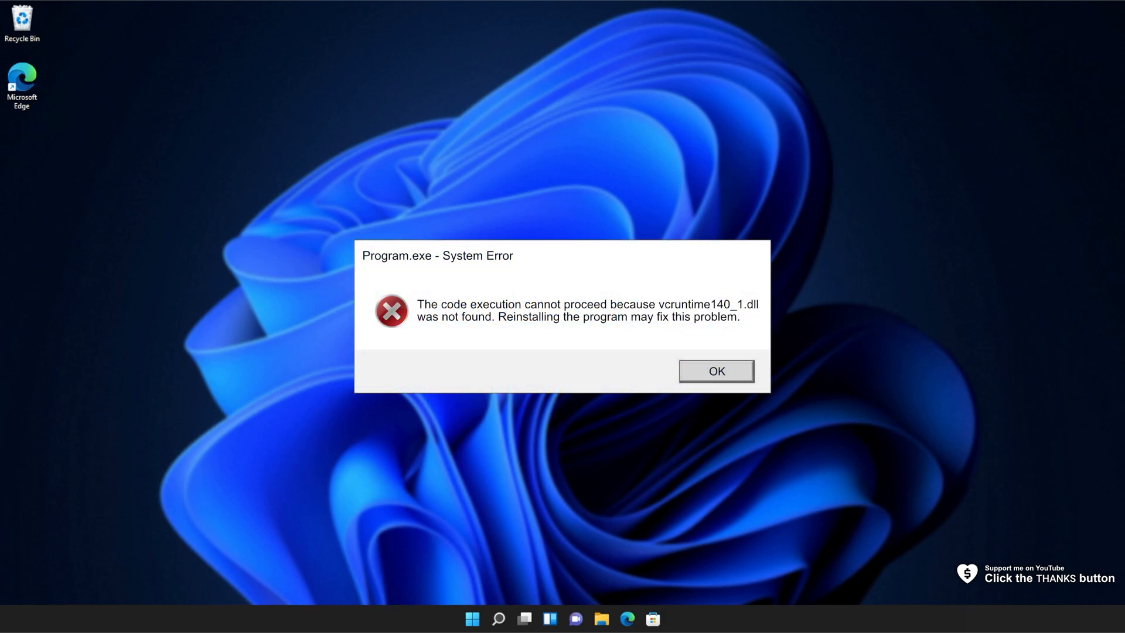
Dismiss the Program.exe system error about the missing vcruntime140_1.dll.
left_click(716, 371)
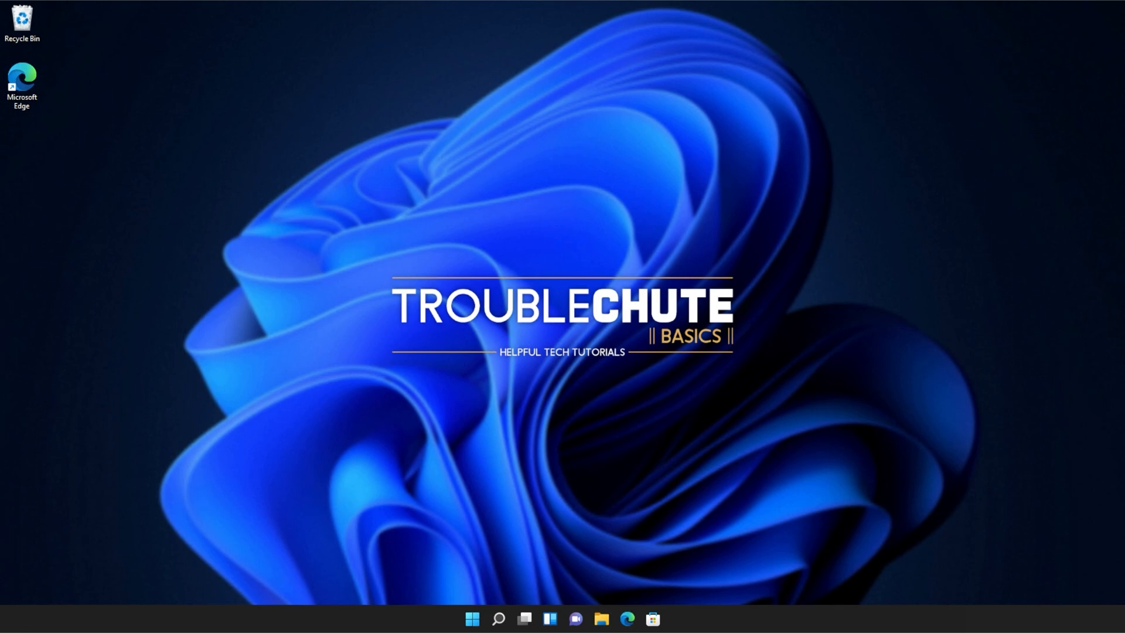
mouse_move(740, 167)
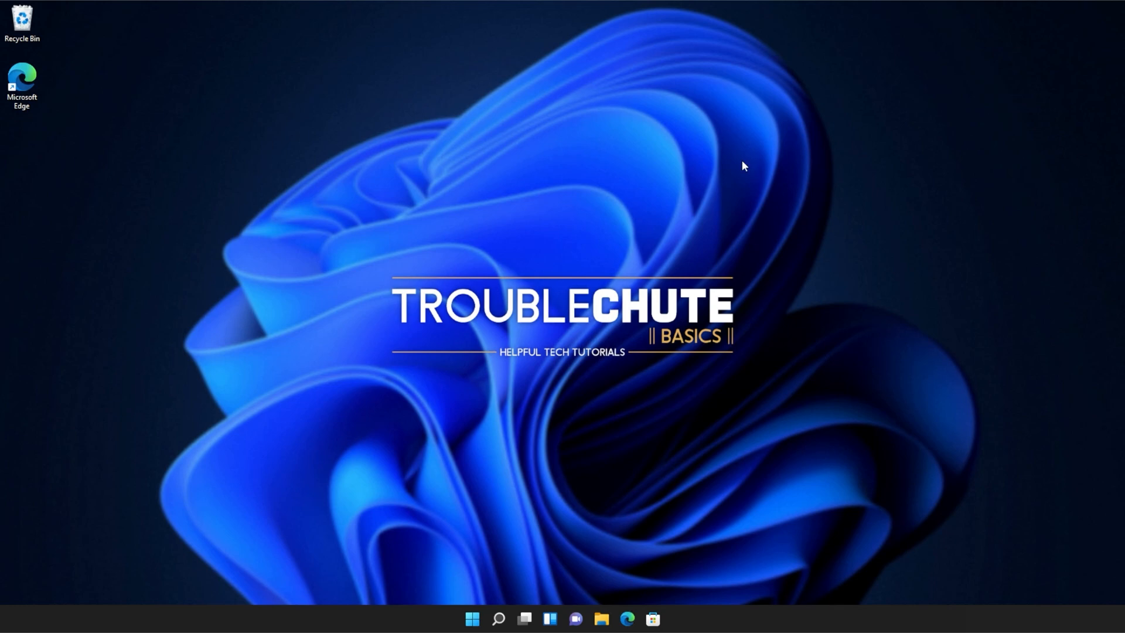
mouse_move(627, 618)
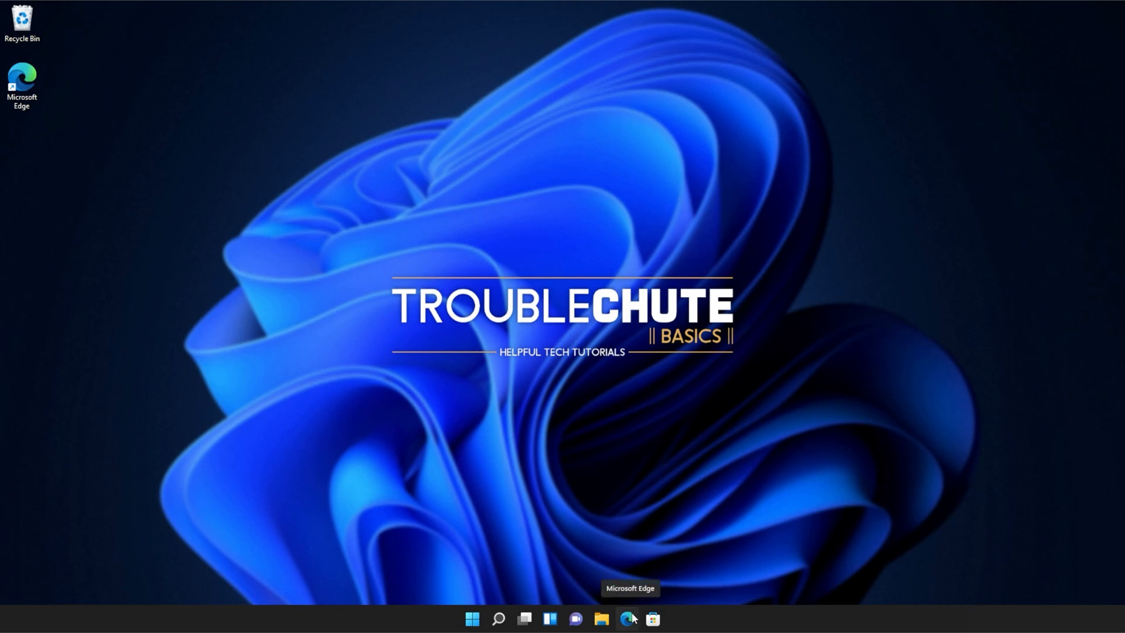
Download both vc_redist.x64.exe and vc_redist.x86.exe from Microsoft's page, allowing multiple downloads in Edge.
left_click(628, 619)
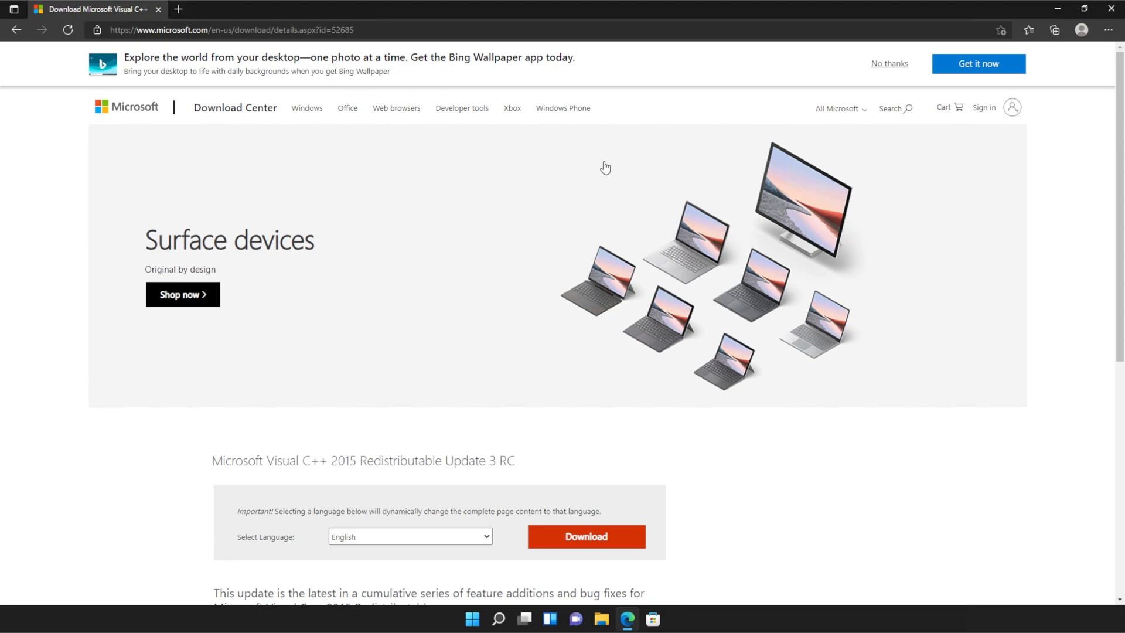
scroll("down", 3)
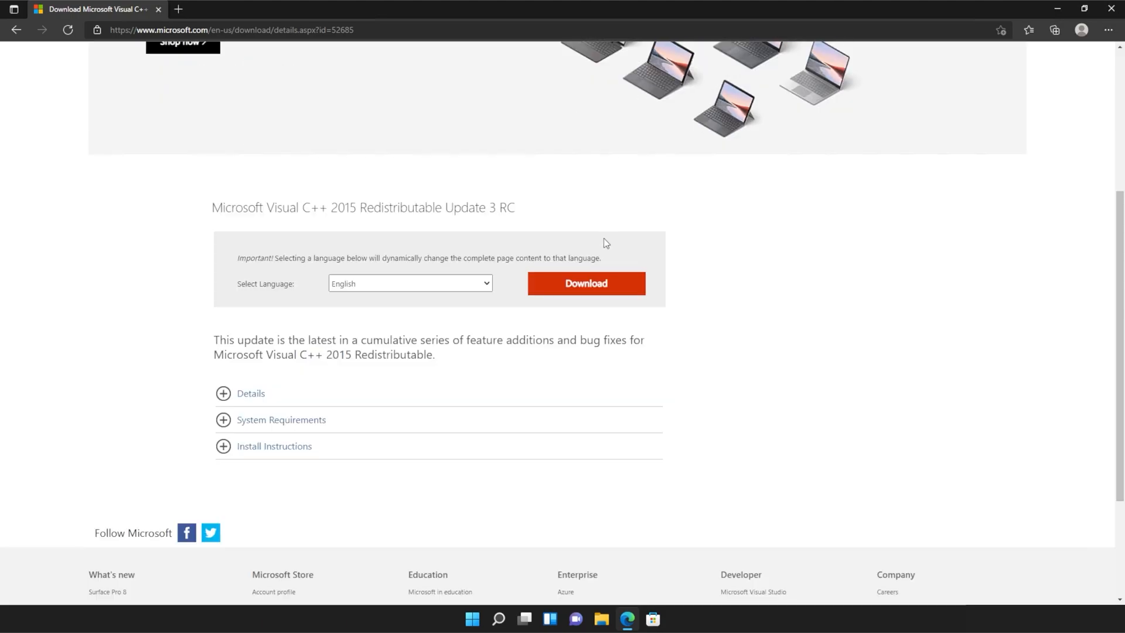
left_click(586, 283)
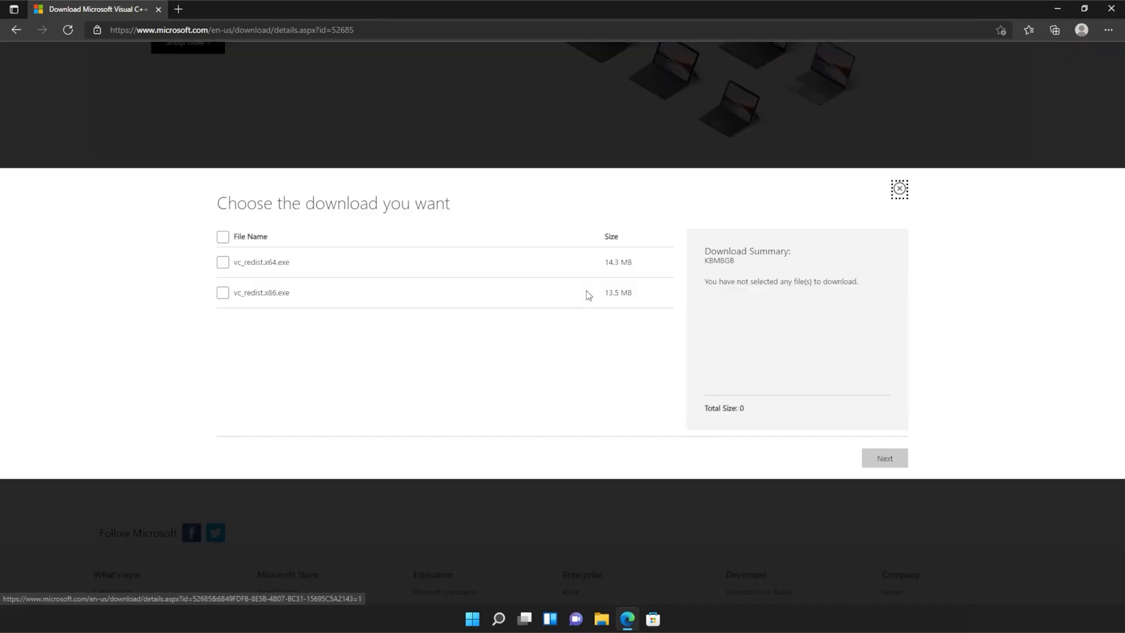
left_click(222, 237)
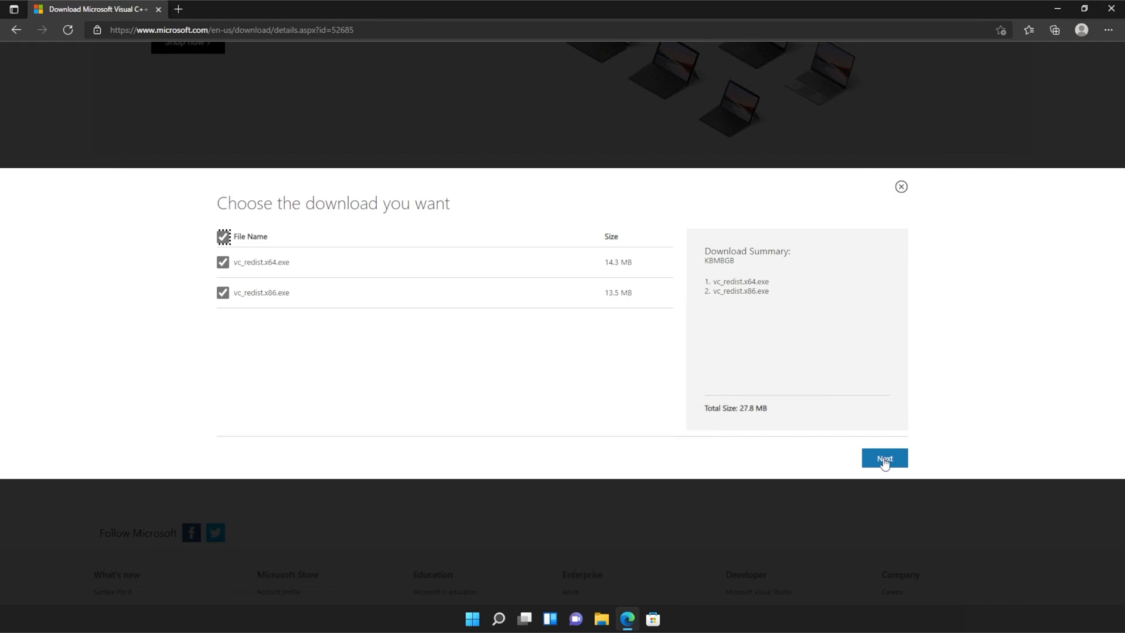
left_click(885, 458)
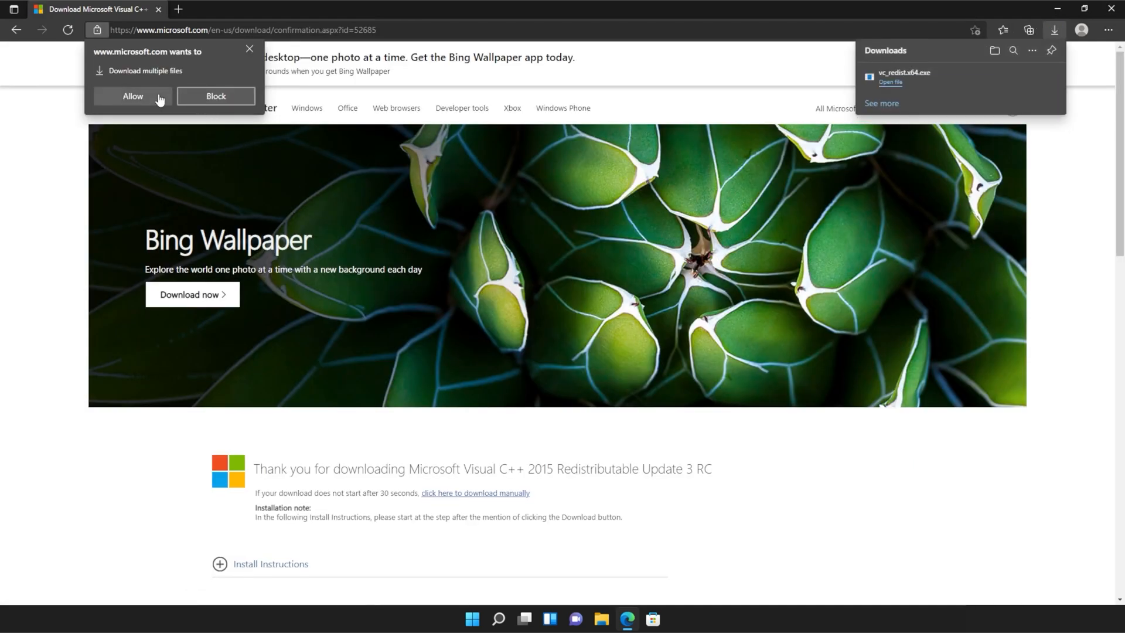
left_click(132, 96)
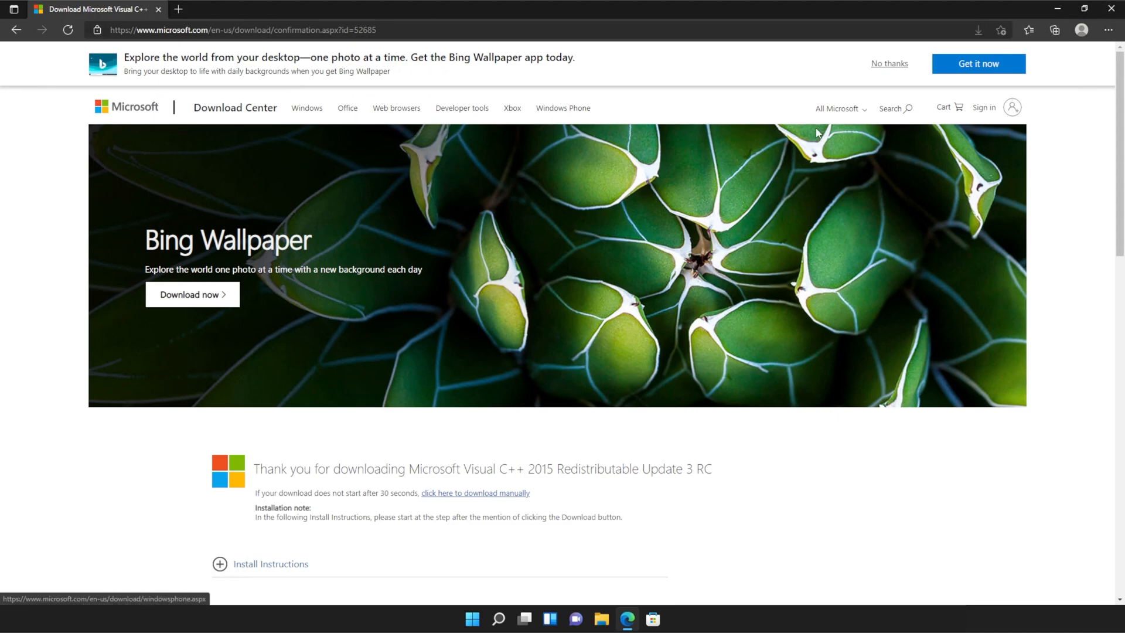
left_click(981, 31)
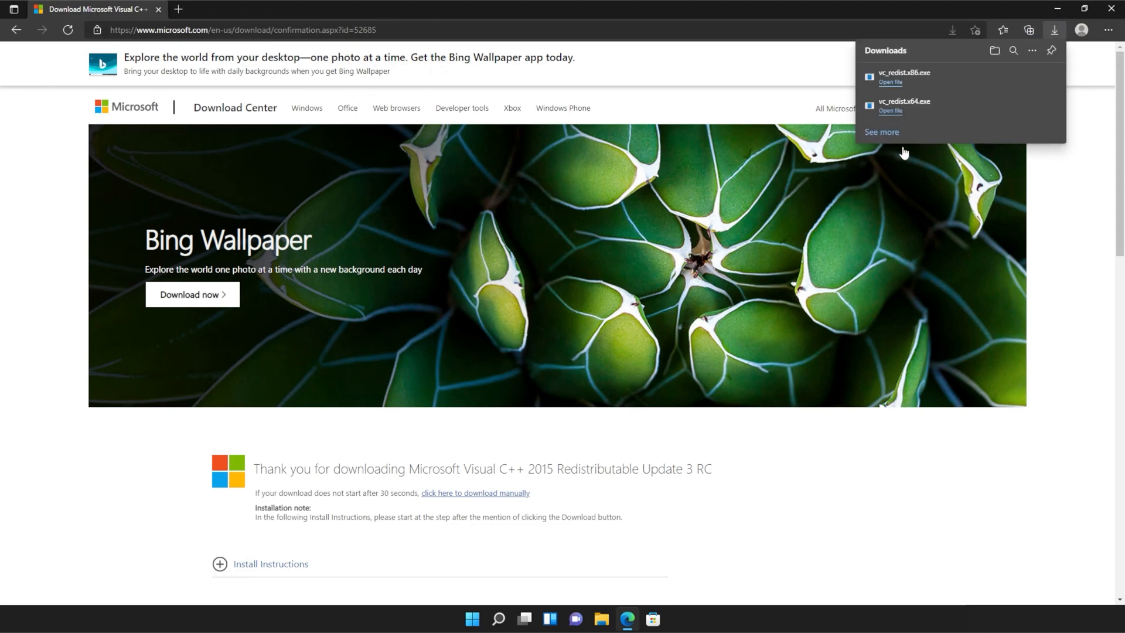
mouse_move(940, 115)
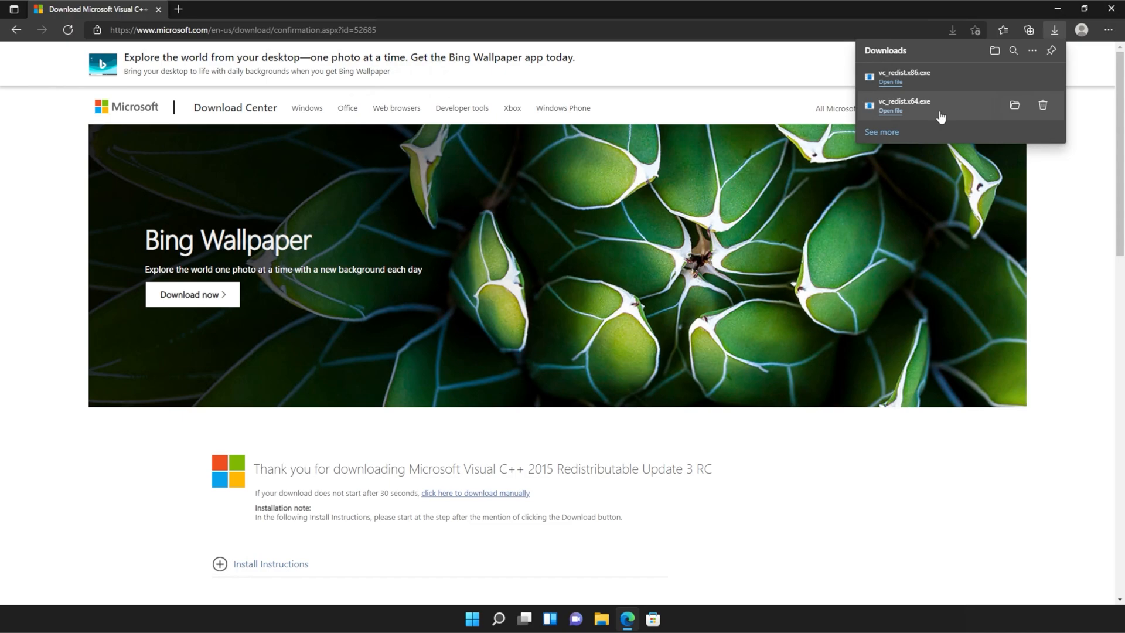
Install vc_redist.x64.exe from Downloads, accepting the license terms, and close it after setup succeeds.
left_click(890, 110)
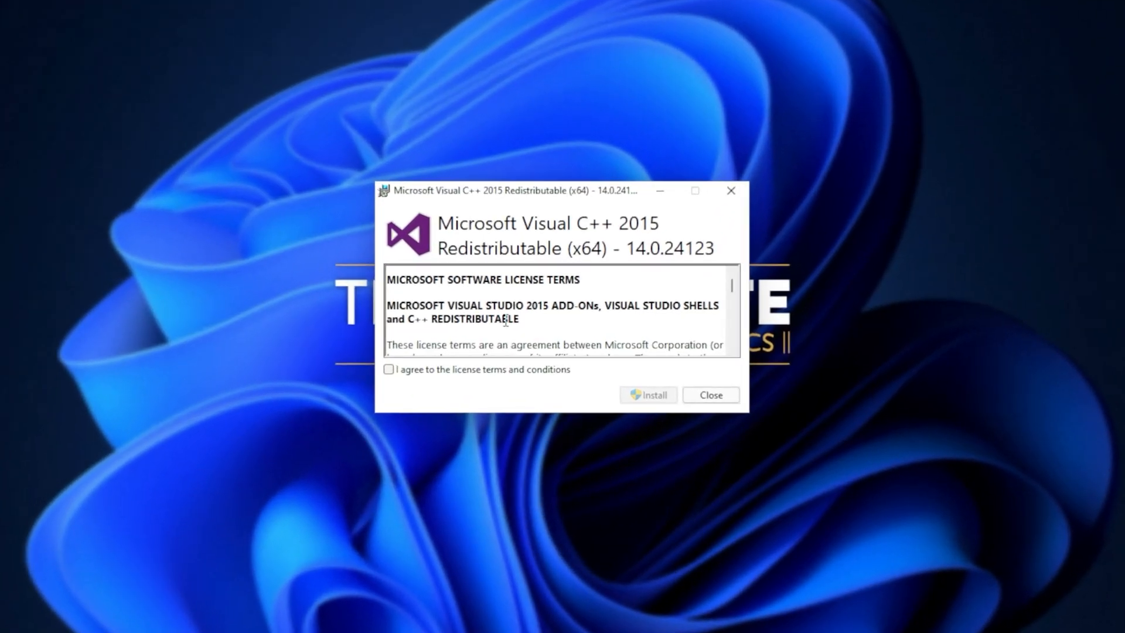
left_click(388, 369)
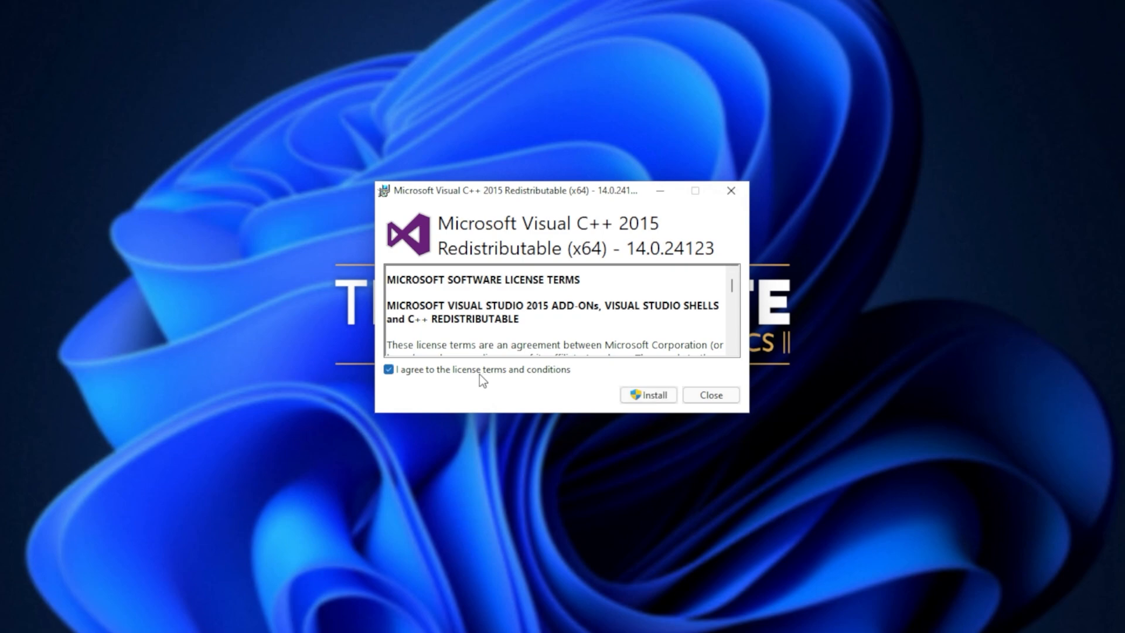
left_click(648, 395)
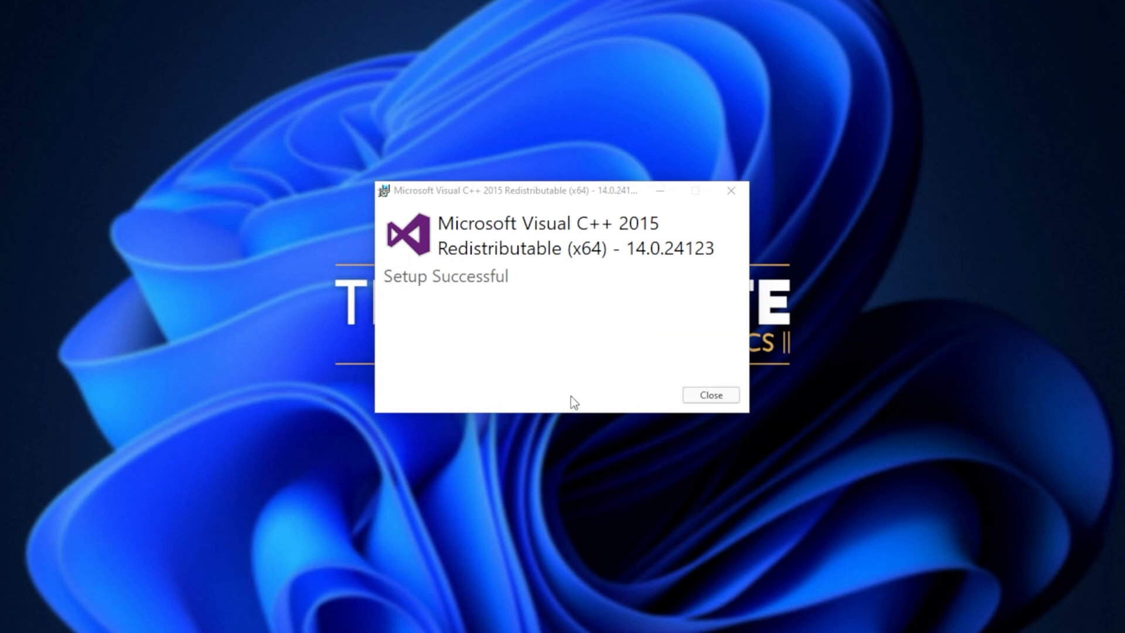
left_click(710, 395)
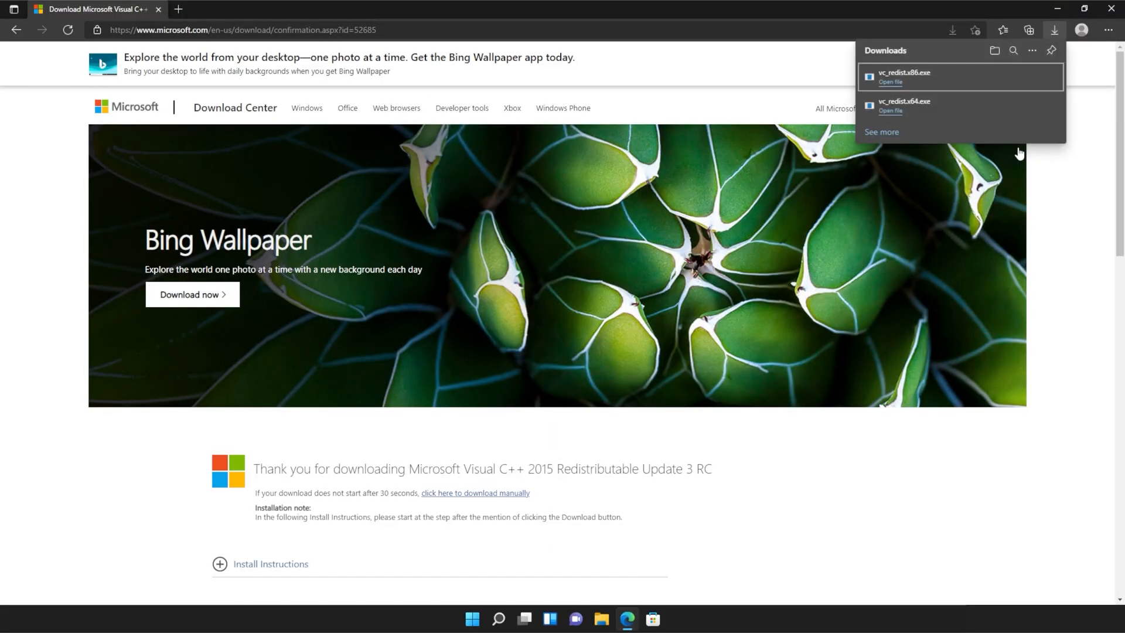
mouse_move(911, 87)
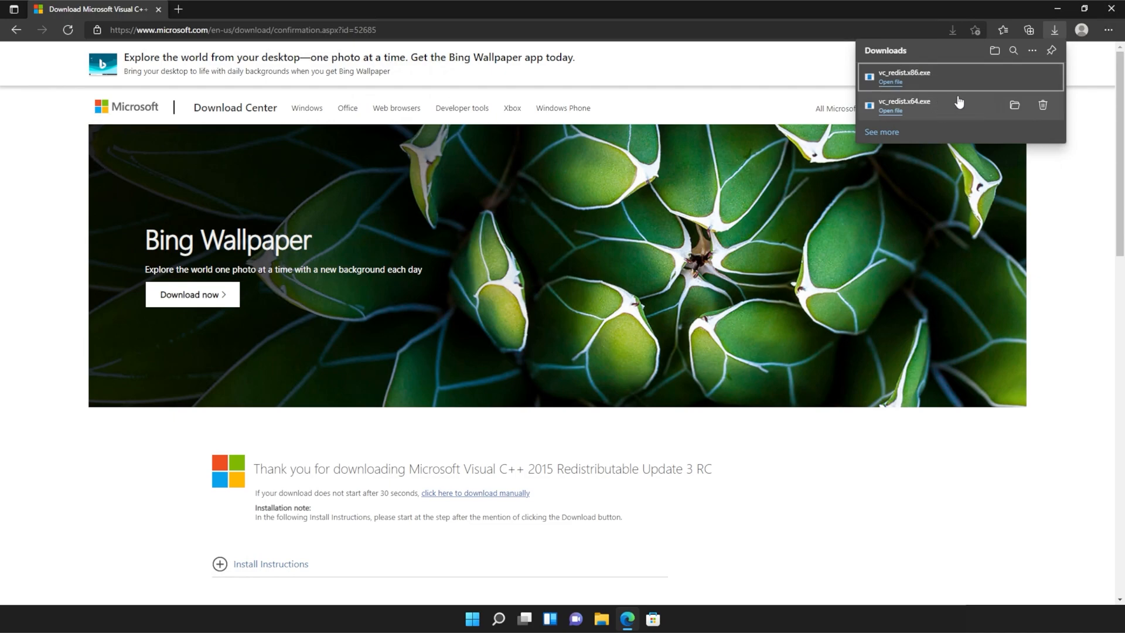
Install vc_redist.x86.exe from Downloads, accepting the license terms, and close it after setup succeeds.
left_click(890, 82)
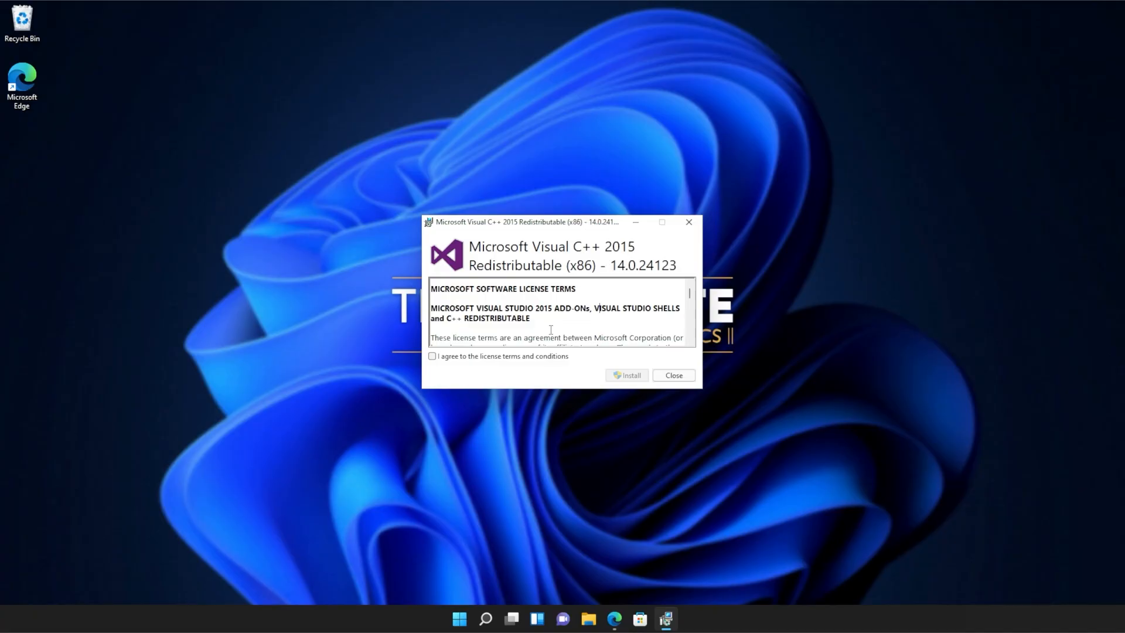
left_click(431, 372)
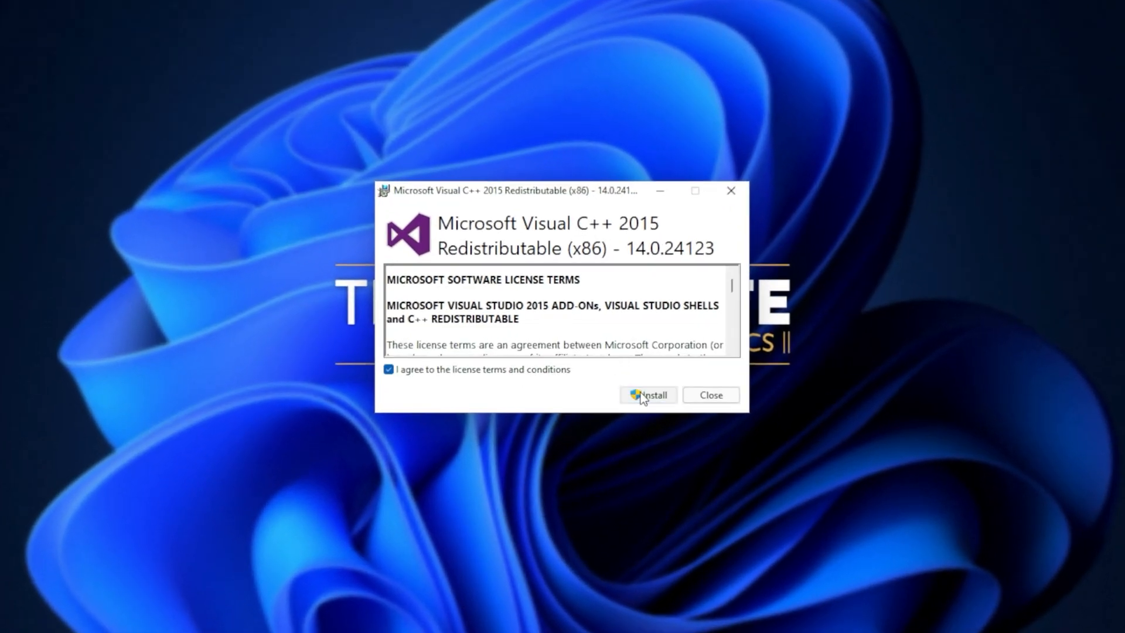
left_click(648, 395)
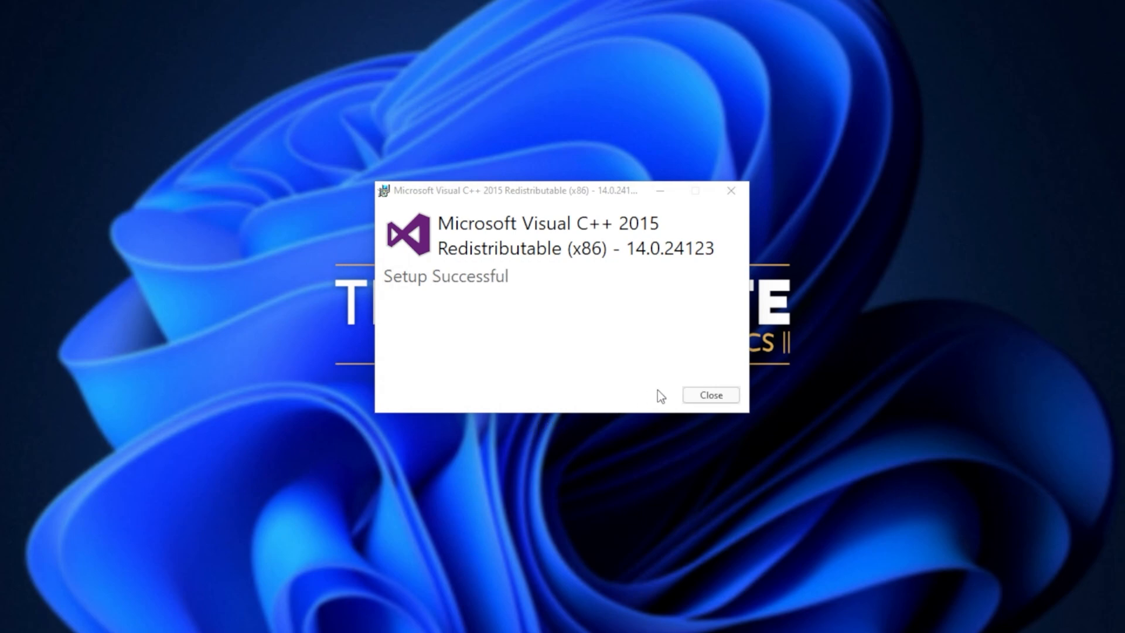
left_click(710, 395)
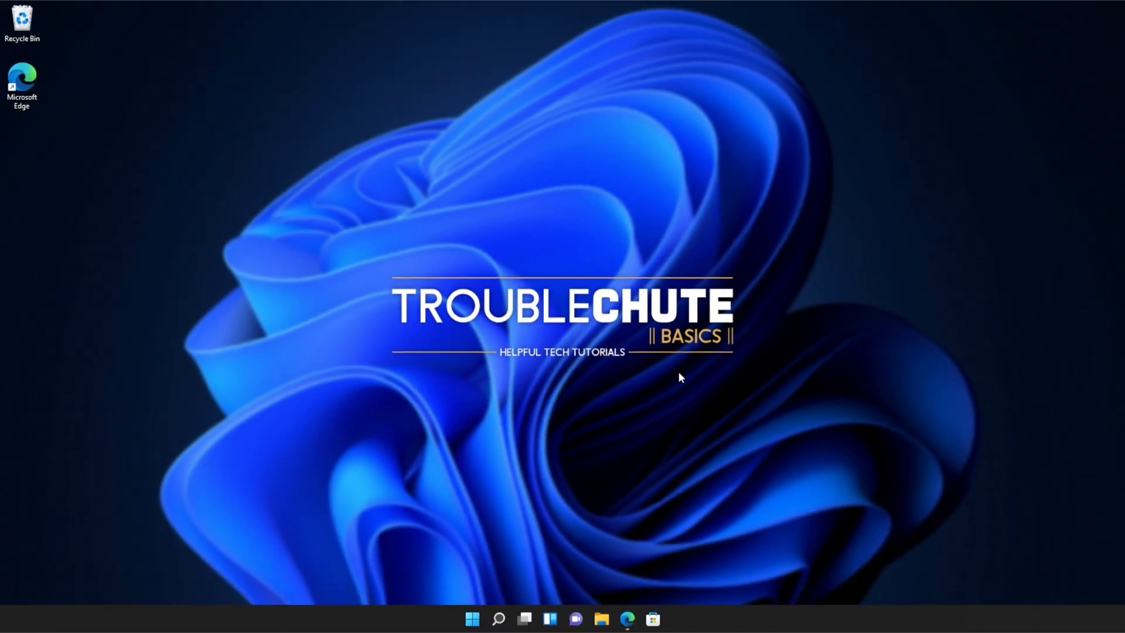
mouse_move(670, 382)
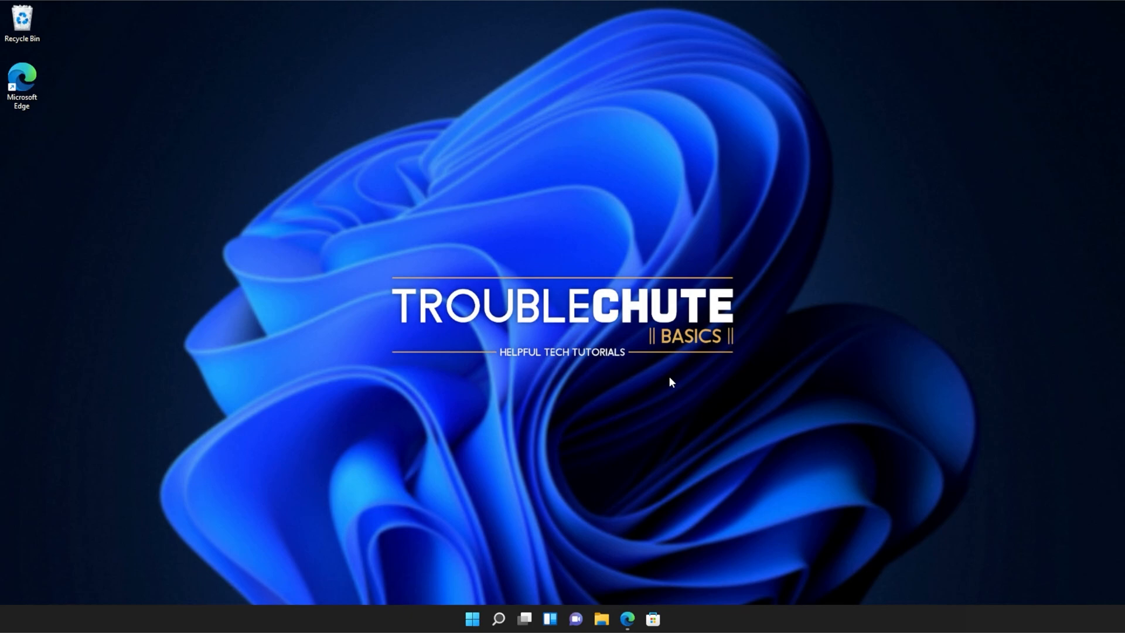
Search Start for cmd and launch Command Prompt as administrator.
left_click(472, 619)
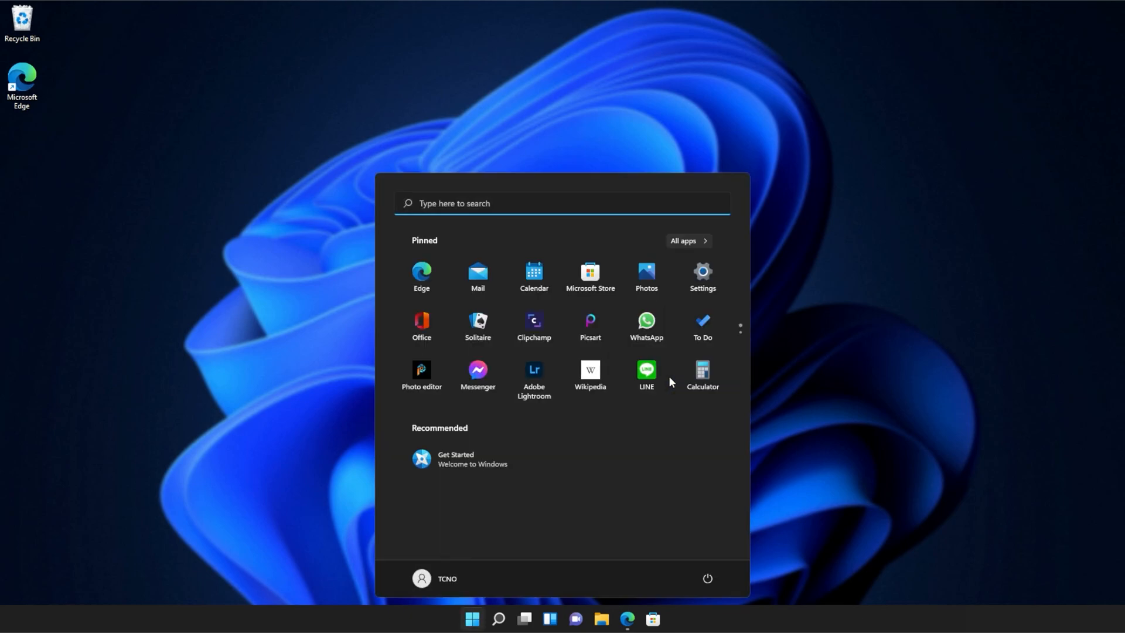
type("c")
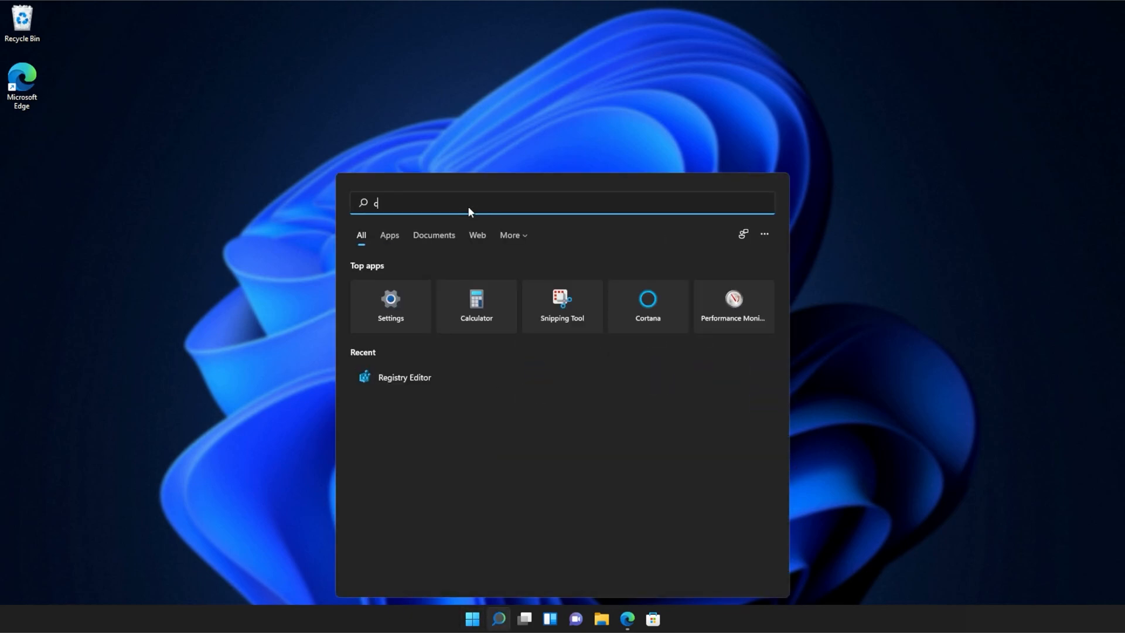
type("md")
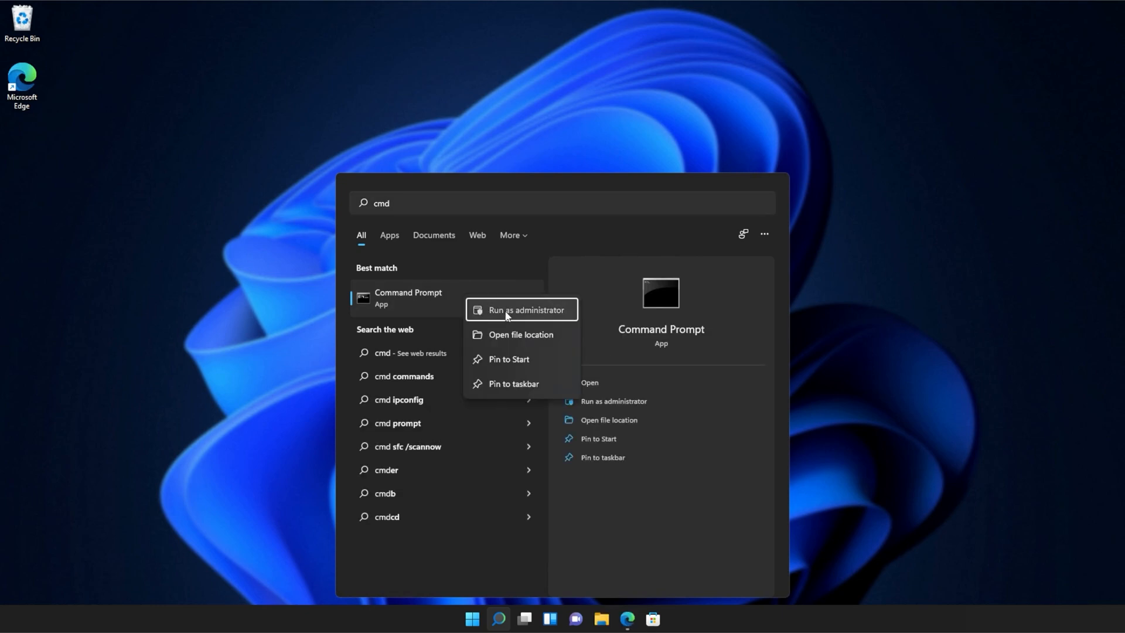
left_click(520, 309)
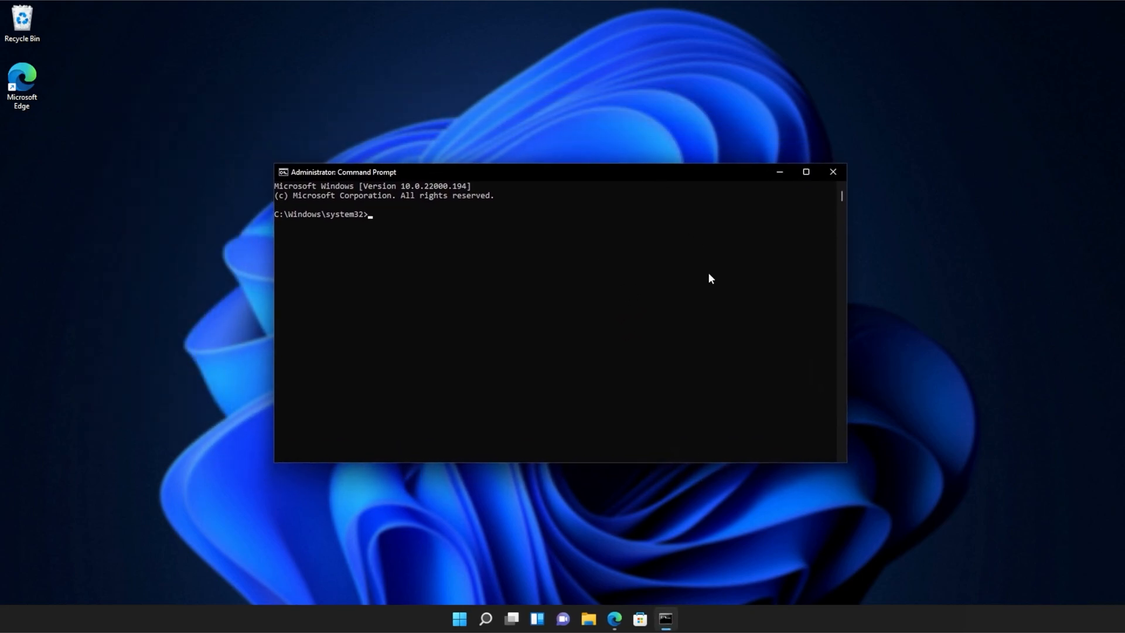
Run sfc /scannow to completion with no integrity violations, then close the admin Command Prompt.
type("sfc /sca")
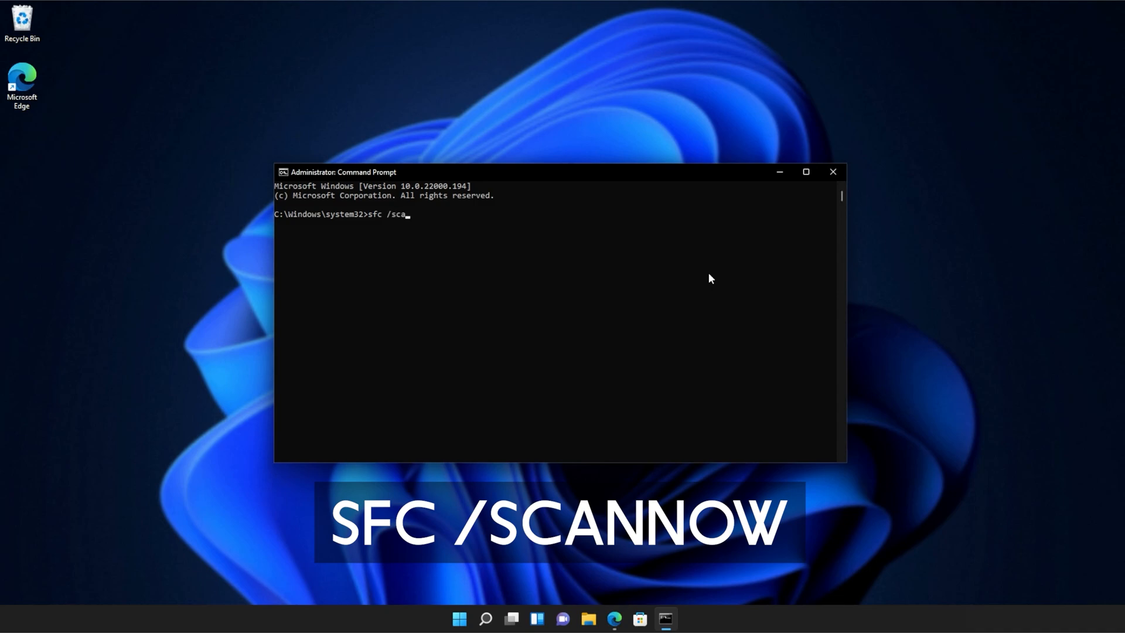
type("nnow")
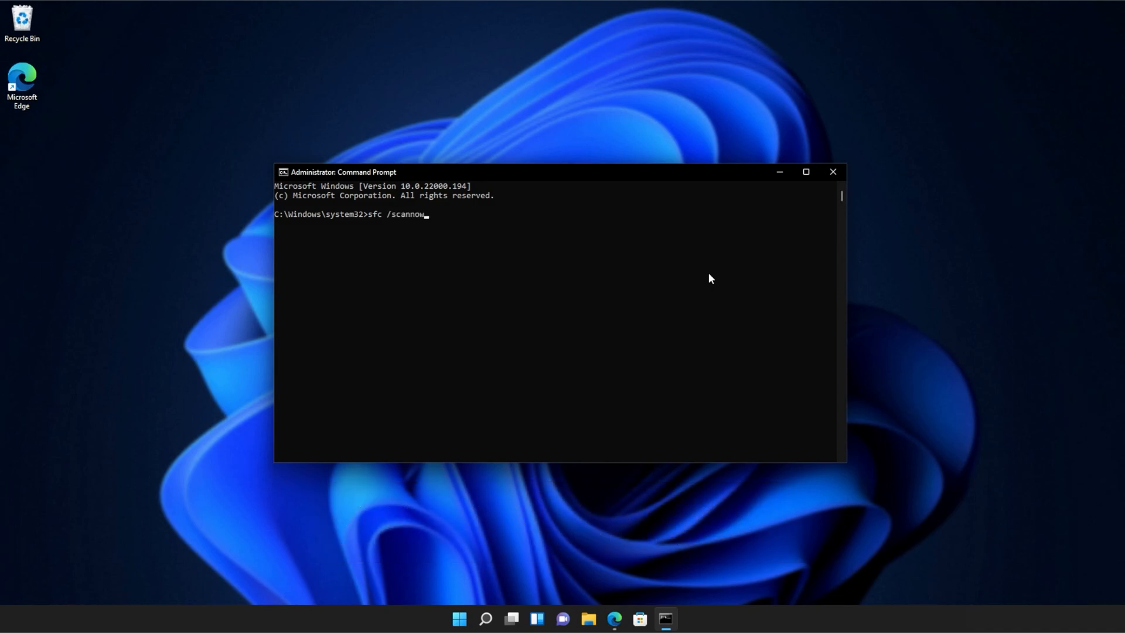
key("Enter")
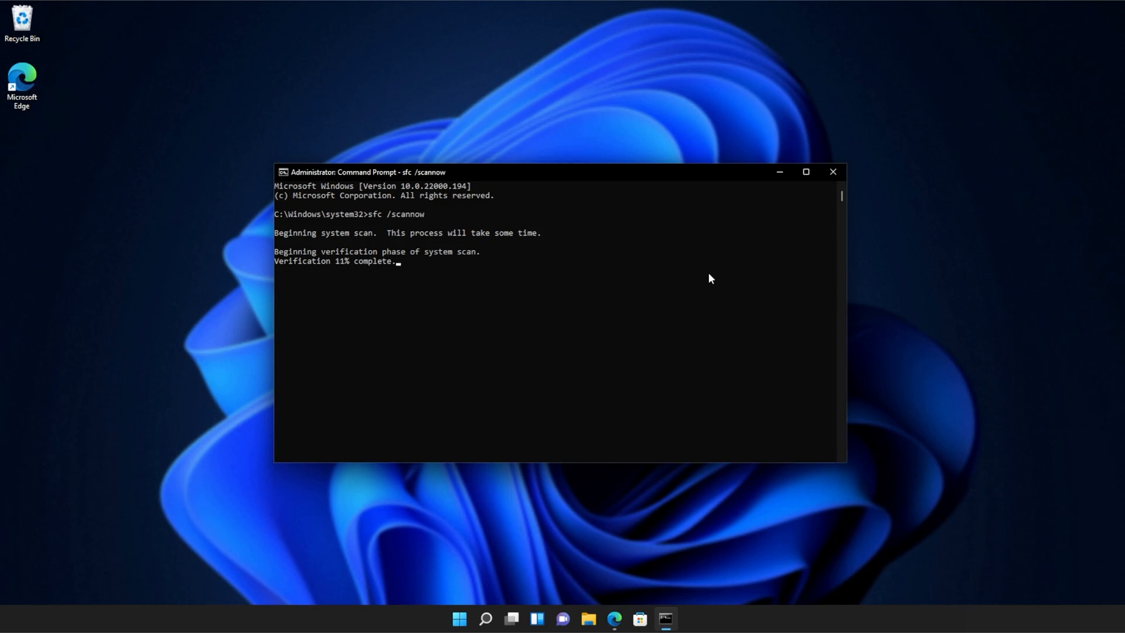
mouse_move(614, 279)
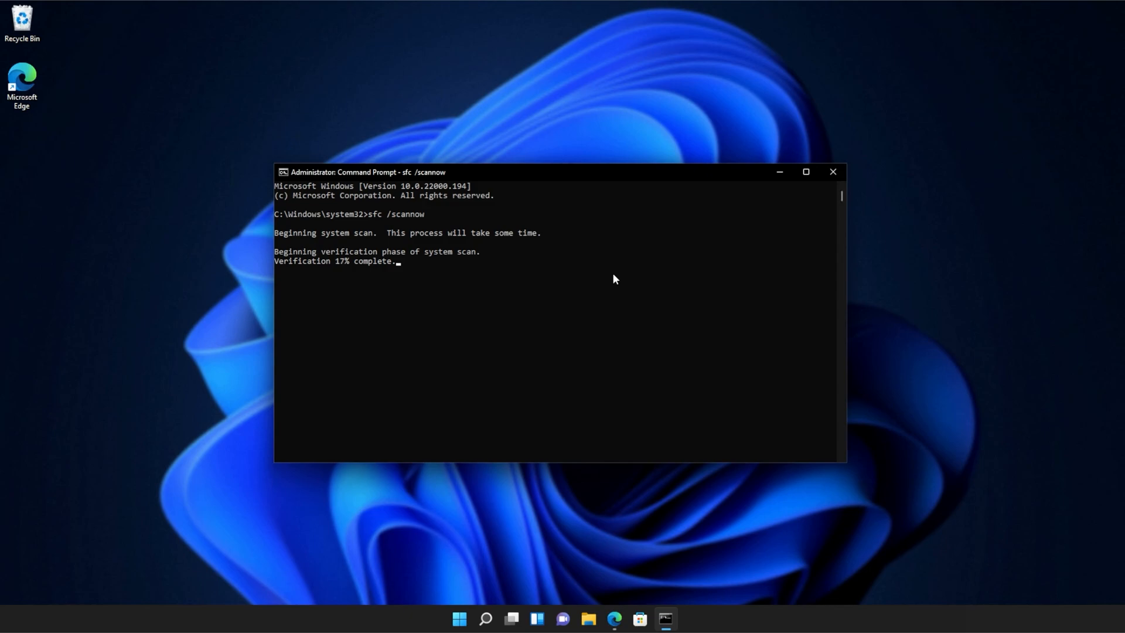
mouse_move(933, 279)
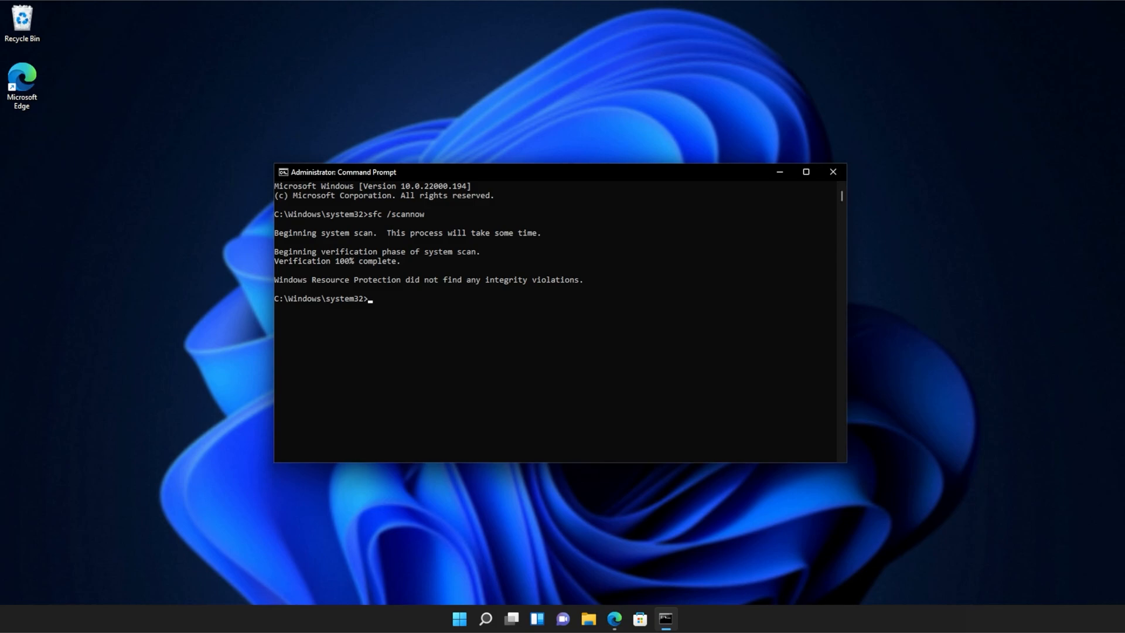
left_click(832, 171)
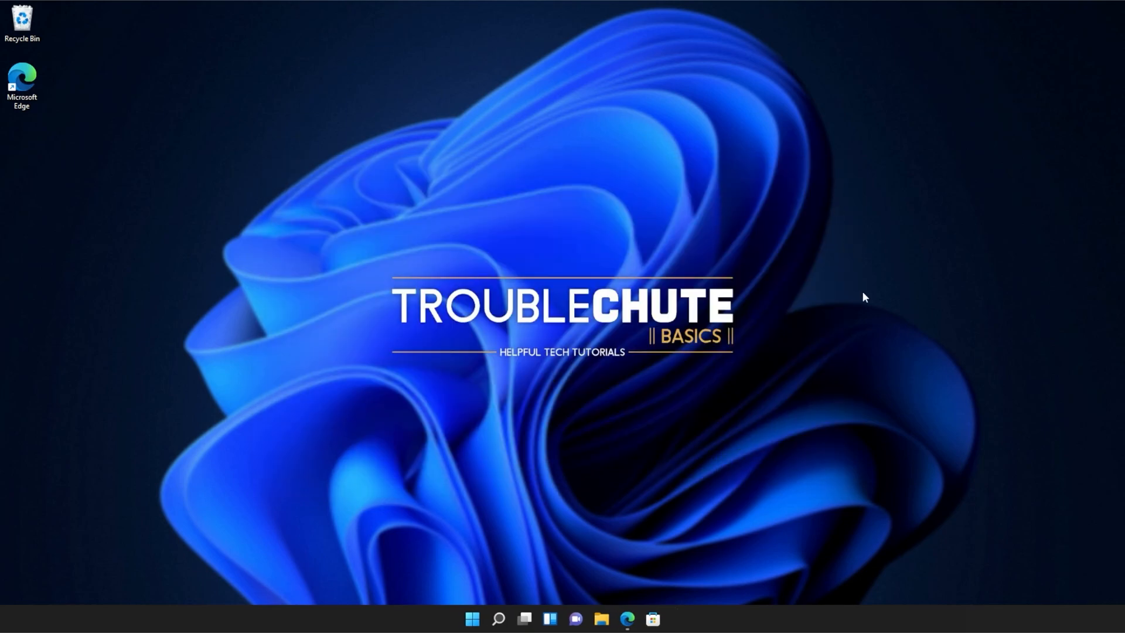